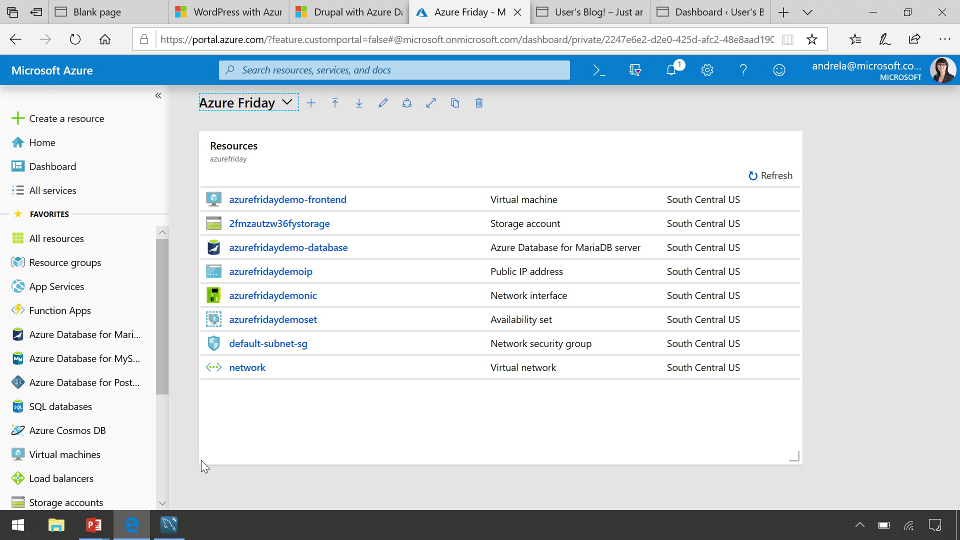
- Compare the WordPress and Drupal with Azure Database for MariaDB listings, ending on WordPress
click(228, 11)
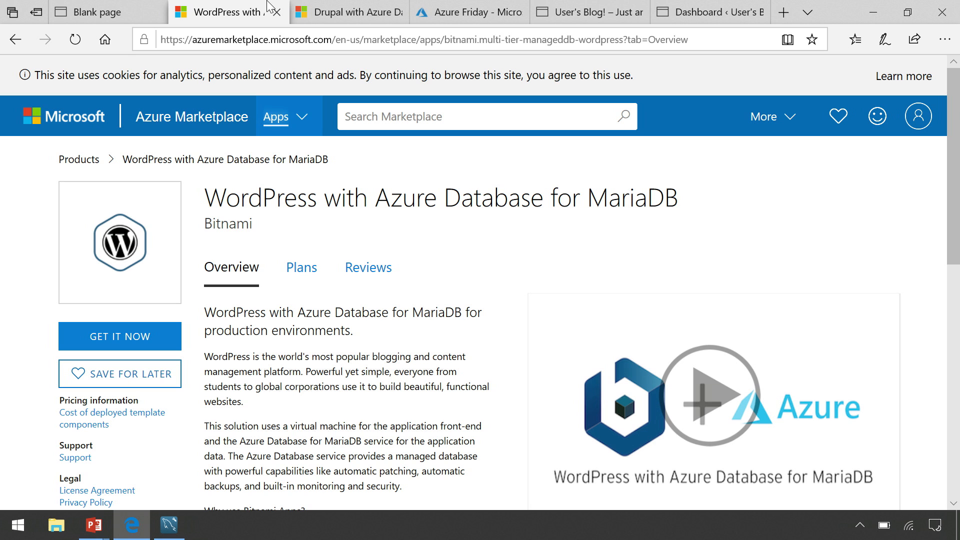
mouse_move(379, 12)
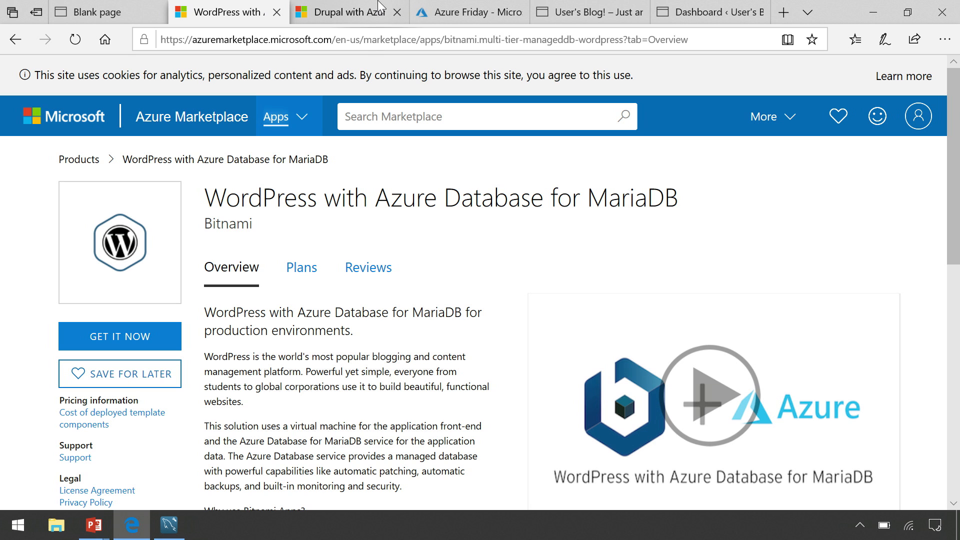
click(348, 12)
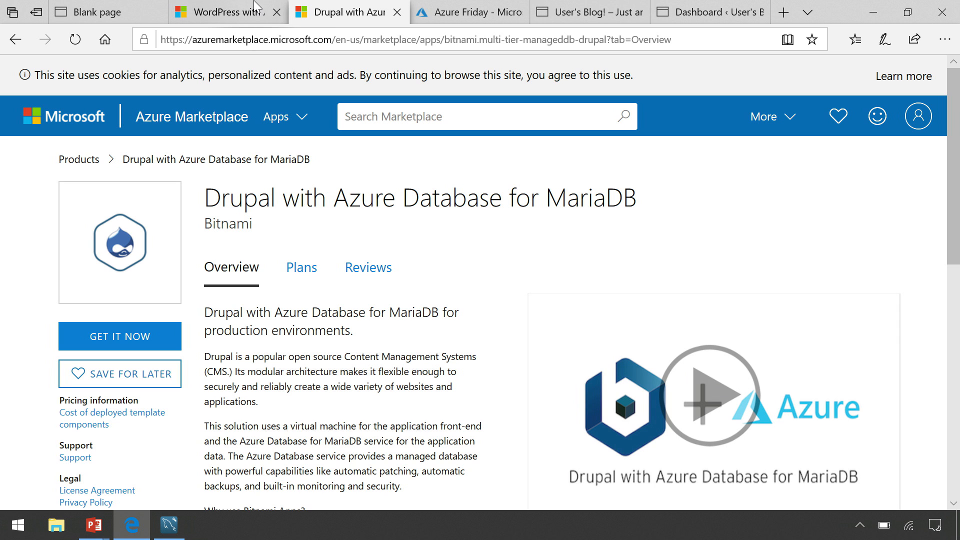
click(227, 12)
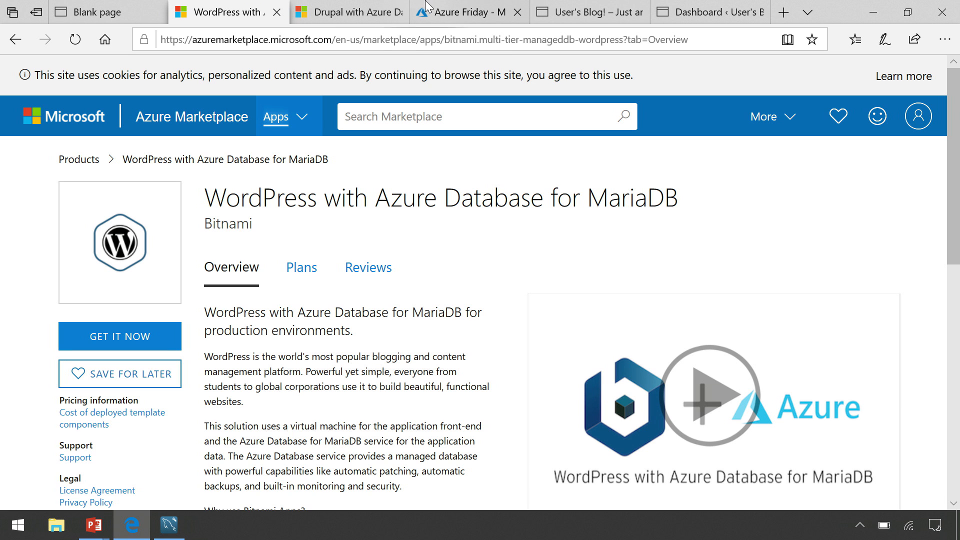
- Search 'wordpress bitnami' in Create a resource and pick WordPress with Azure Database for MariaDB
click(469, 12)
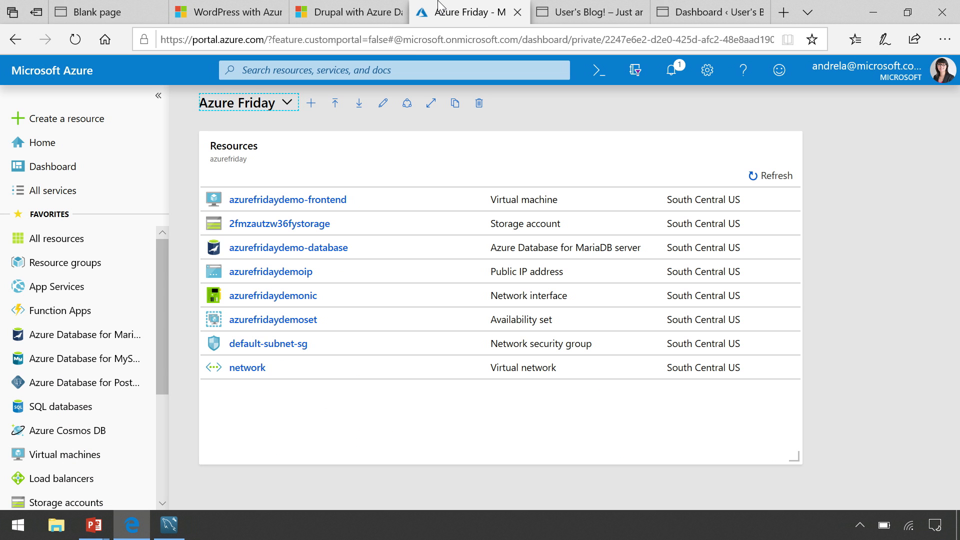
mouse_move(72, 118)
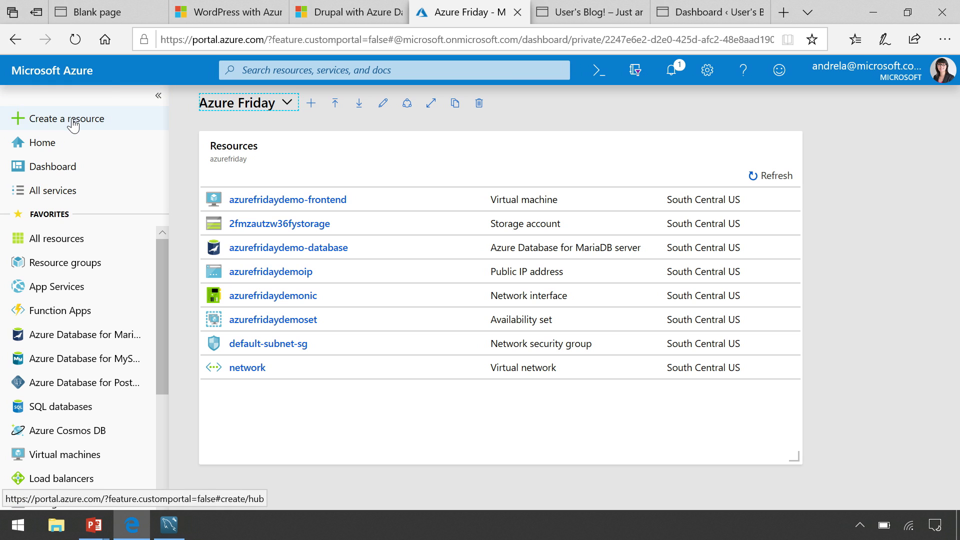
click(66, 118)
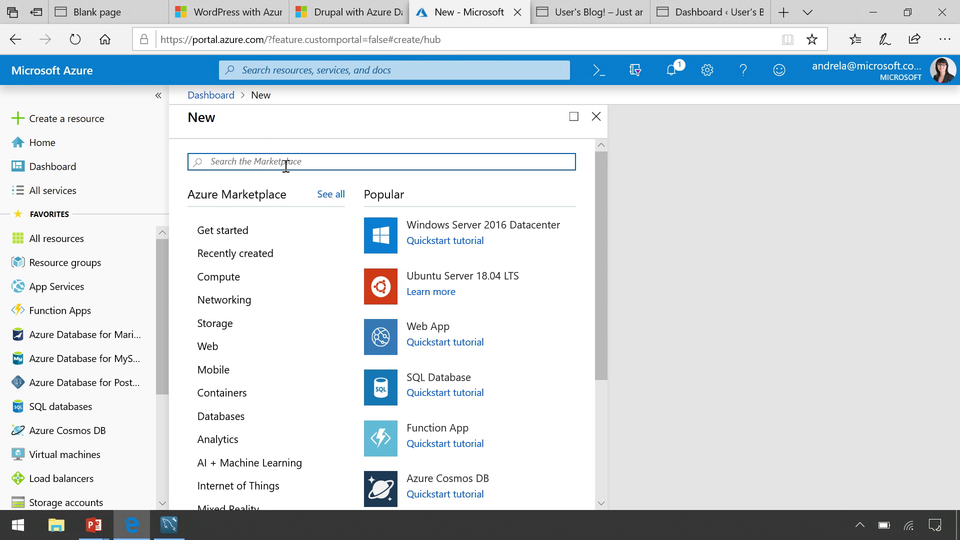
text(wordpress bitnami)
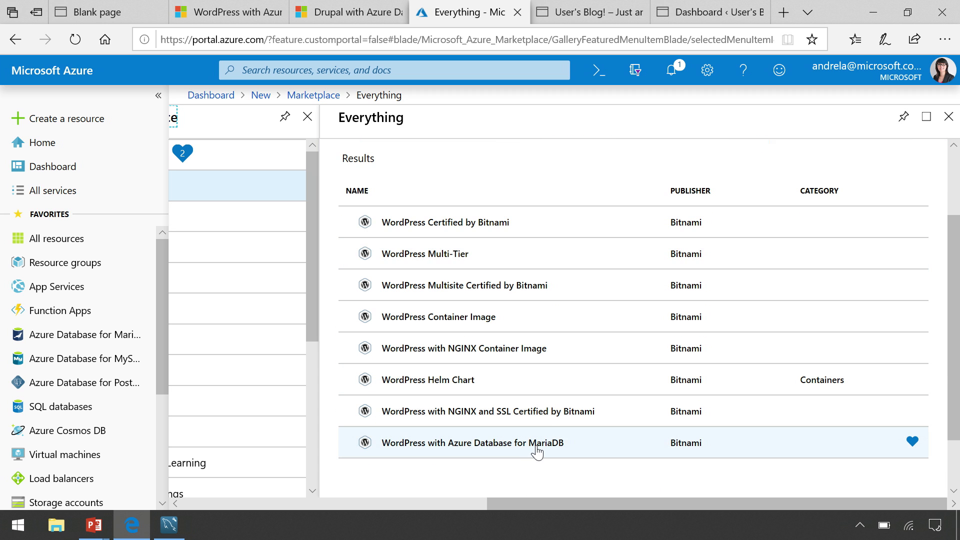
click(471, 443)
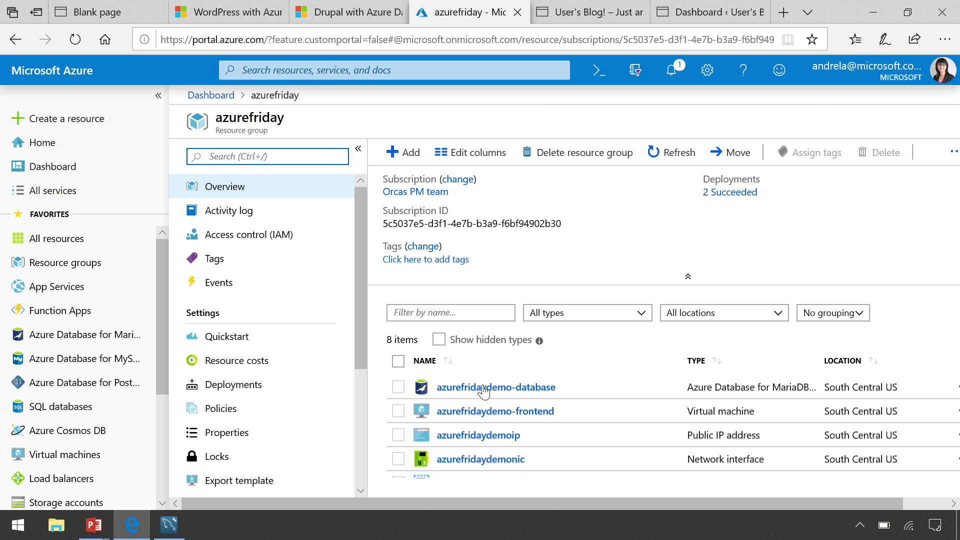
- Expand the azurefriday resource list and open the azurefridaydemo-frontend VM
click(687, 276)
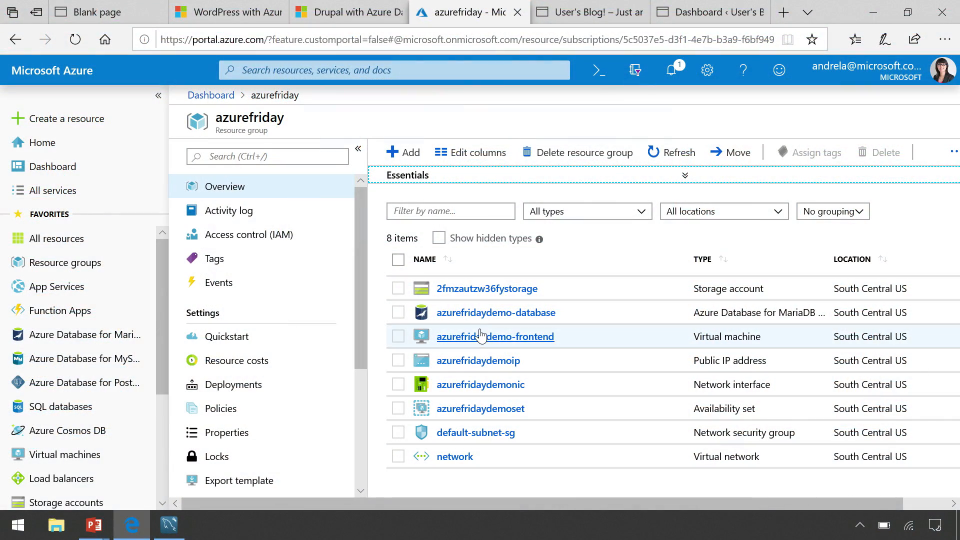
click(495, 336)
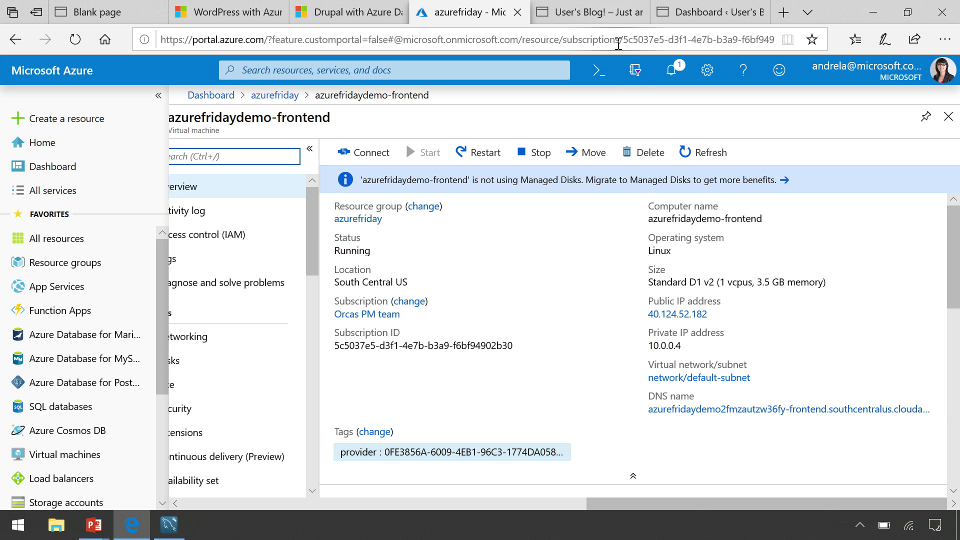
- Browse the deployed WordPress blog, then switch to its wp-admin dashboard
click(585, 11)
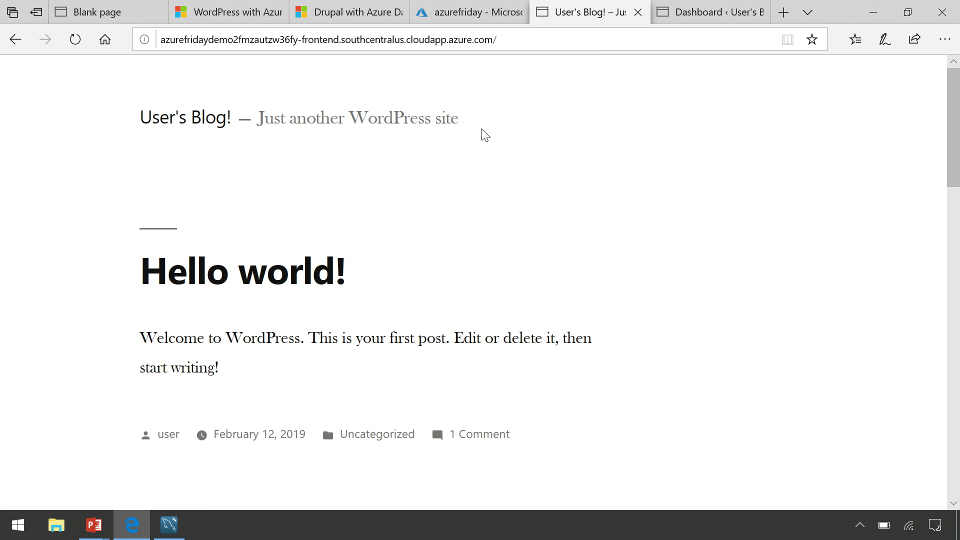
mouse_move(439, 211)
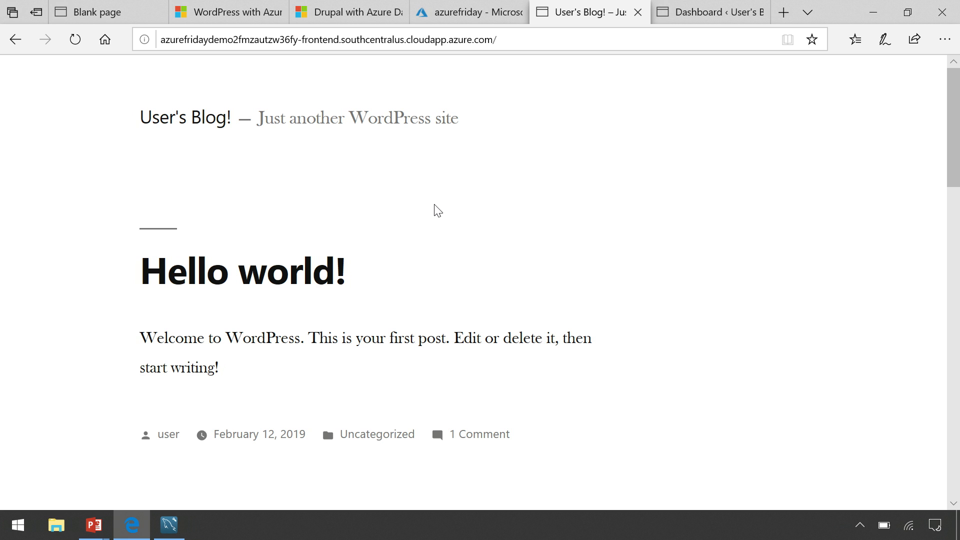
scroll(up, 3)
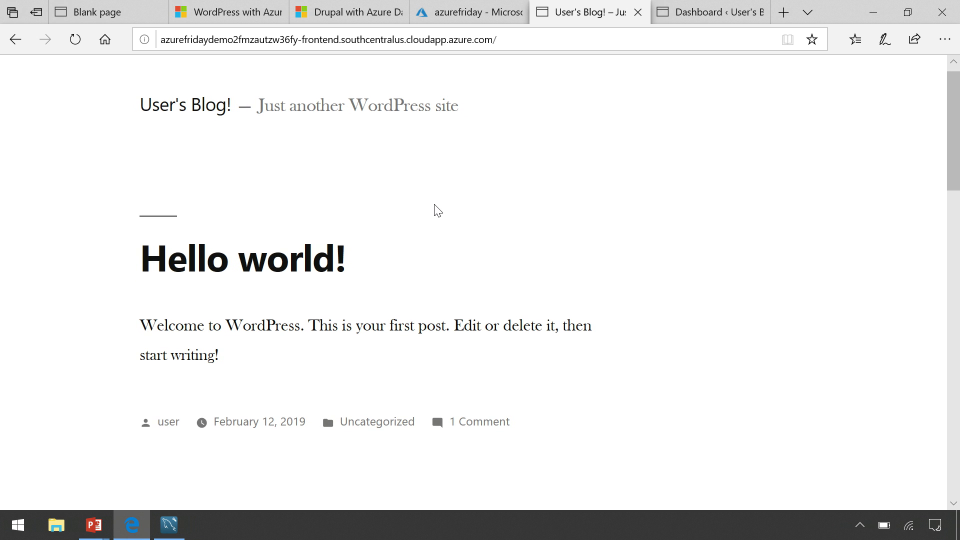
scroll(down, 3)
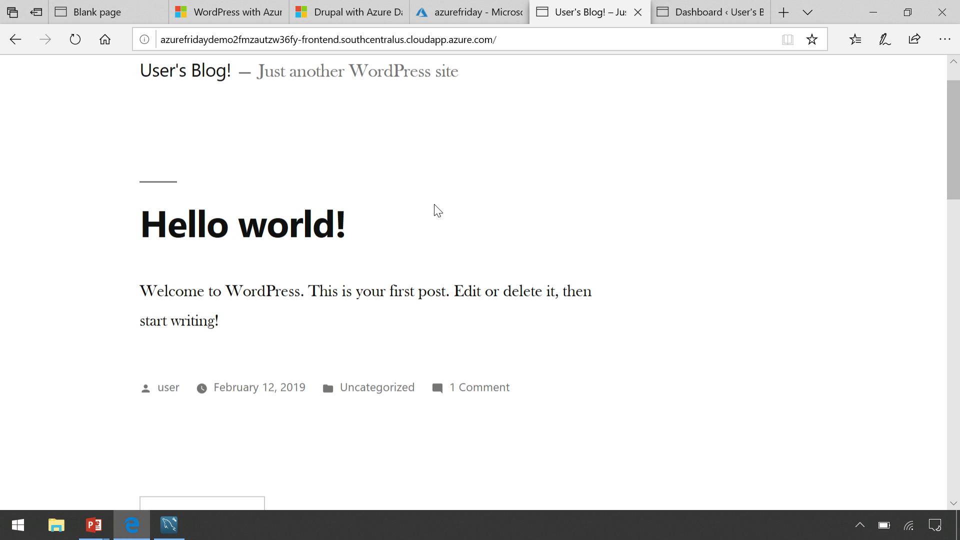
scroll(down, 3)
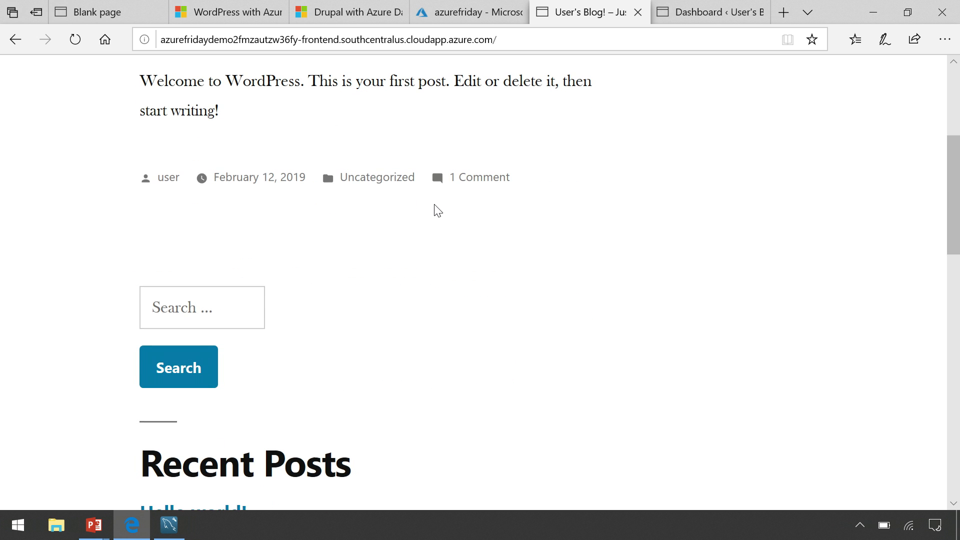
scroll(down, 3)
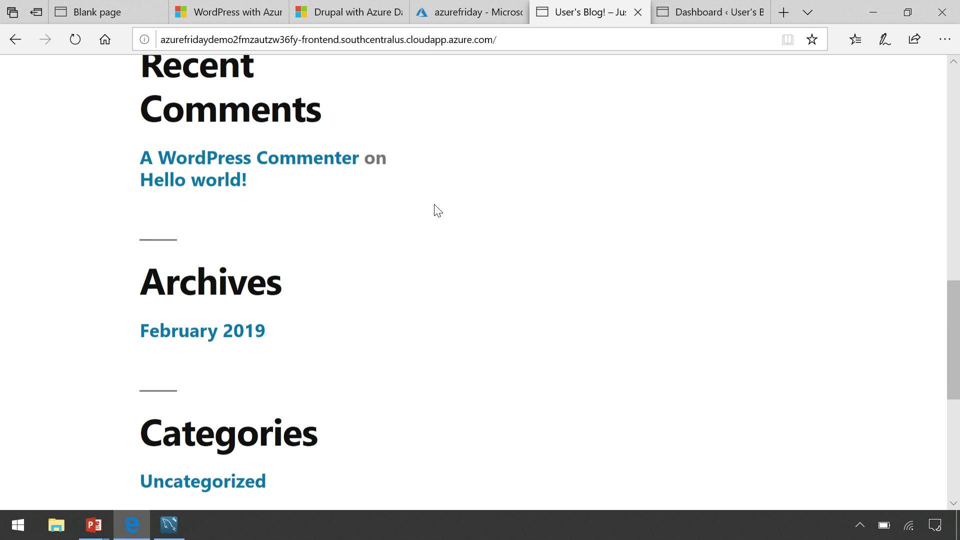
scroll(down, 3)
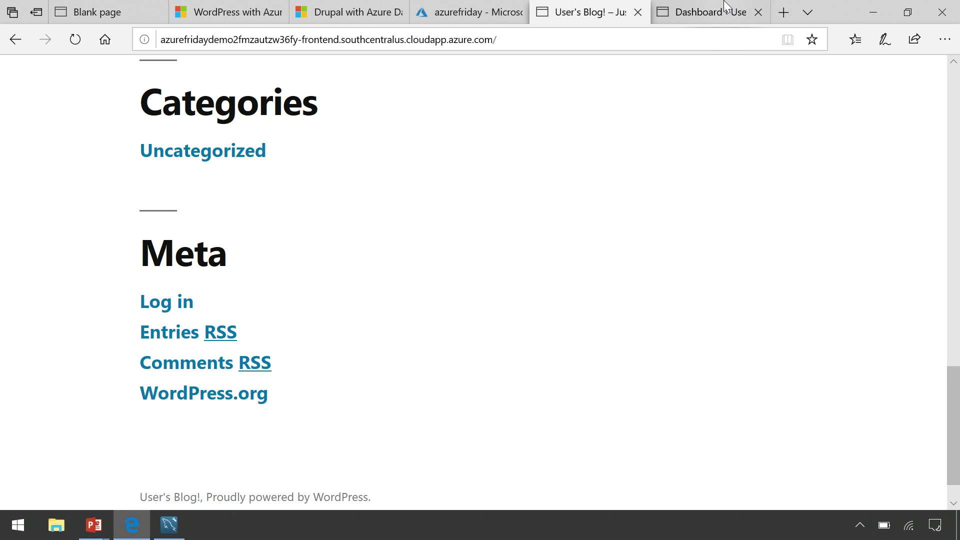
click(705, 12)
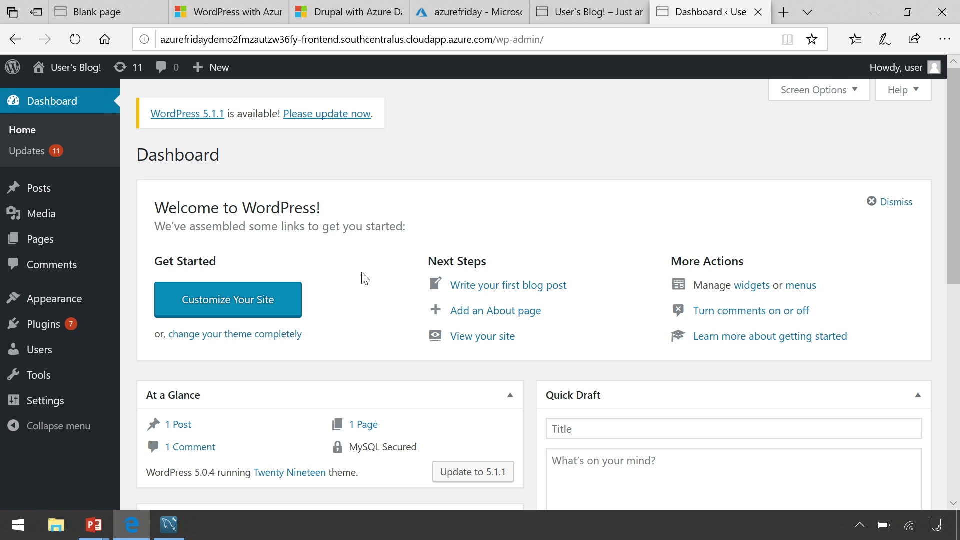
- Write a post reading "Azure Friday! It's great to be here!" and confirm Publish
click(508, 284)
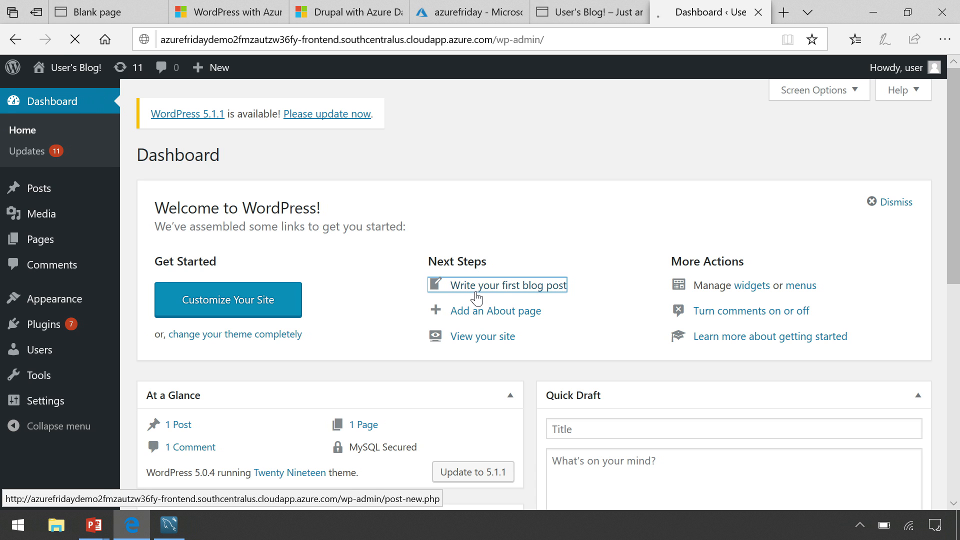
click(505, 286)
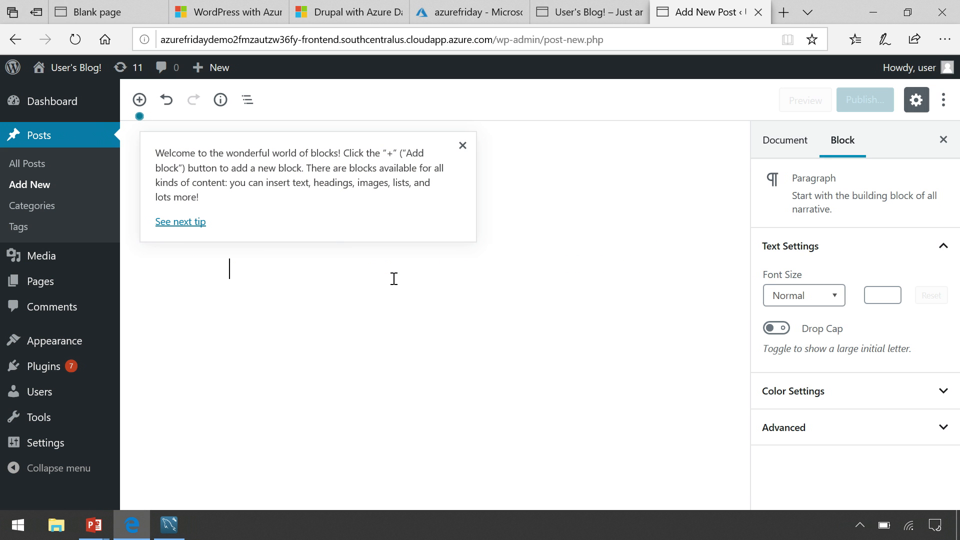
text(Azure Friday!)
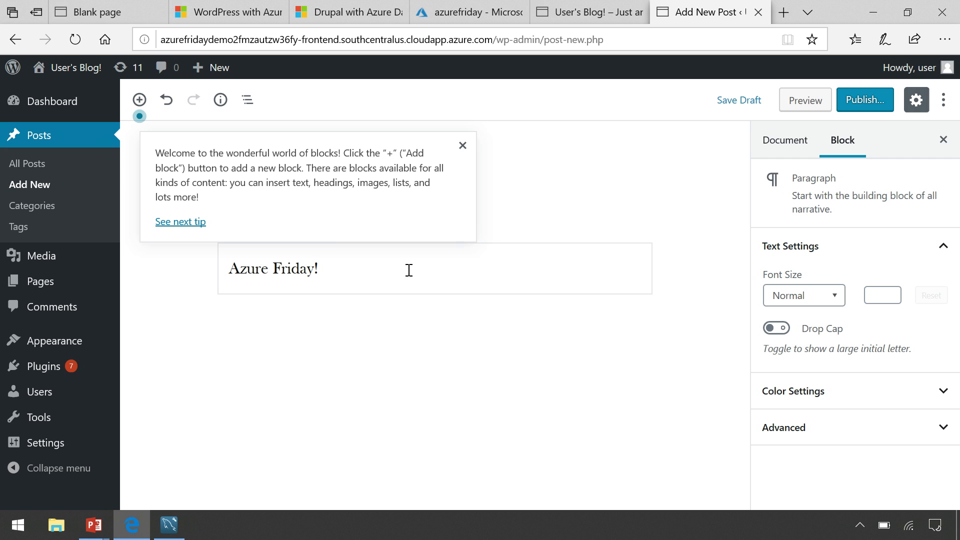
text(It)
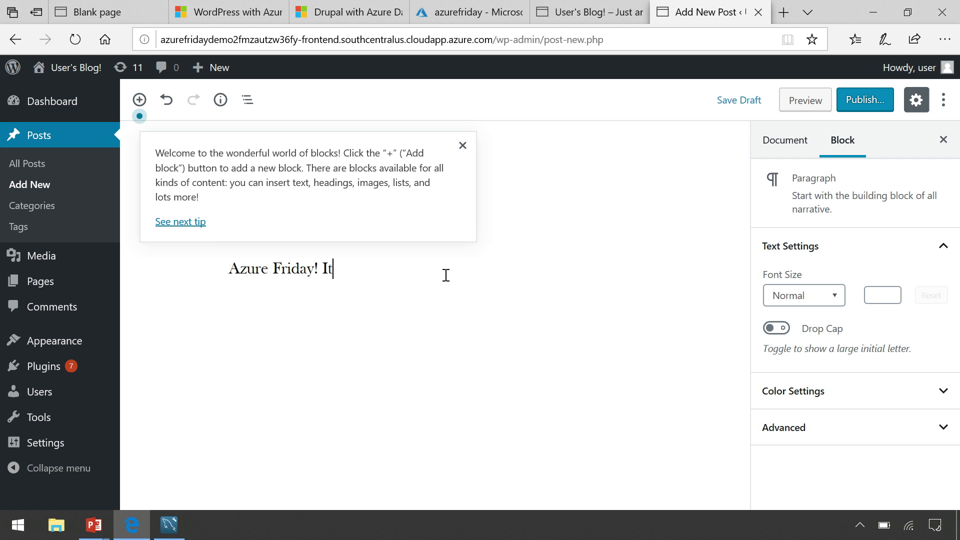
text('s great to)
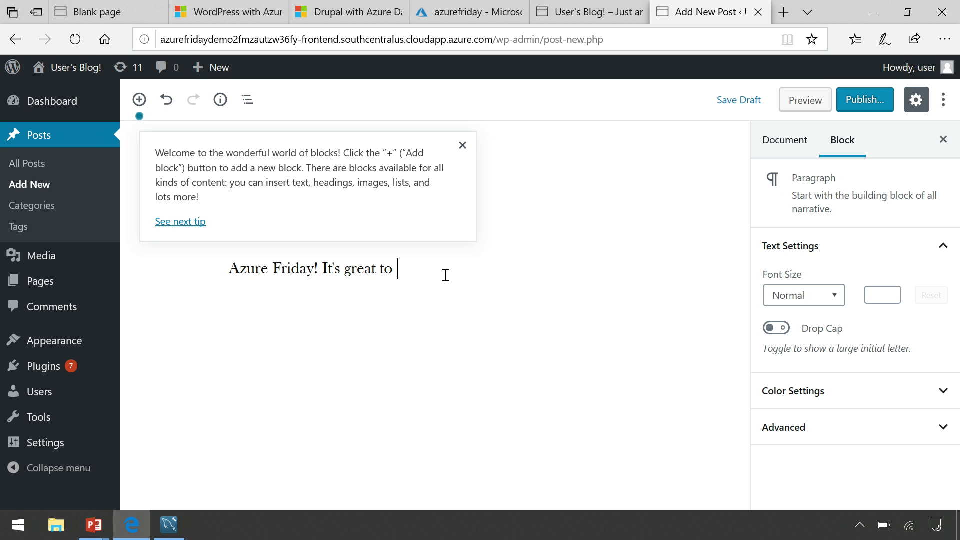
text(be here!)
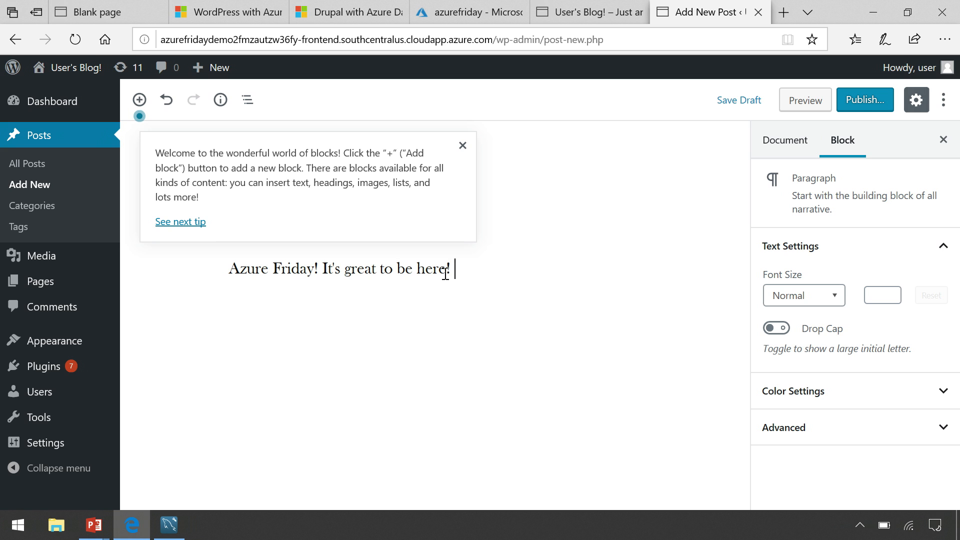
click(864, 99)
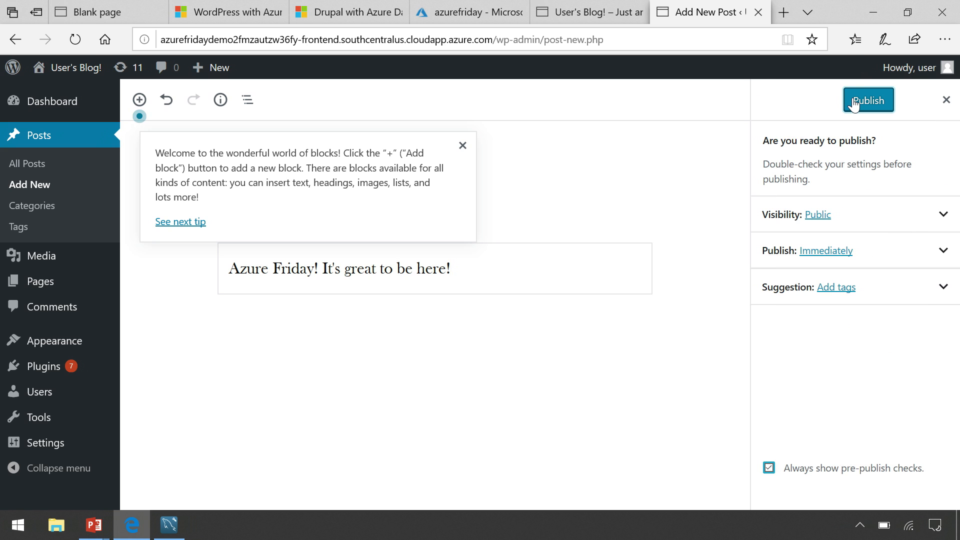
click(868, 100)
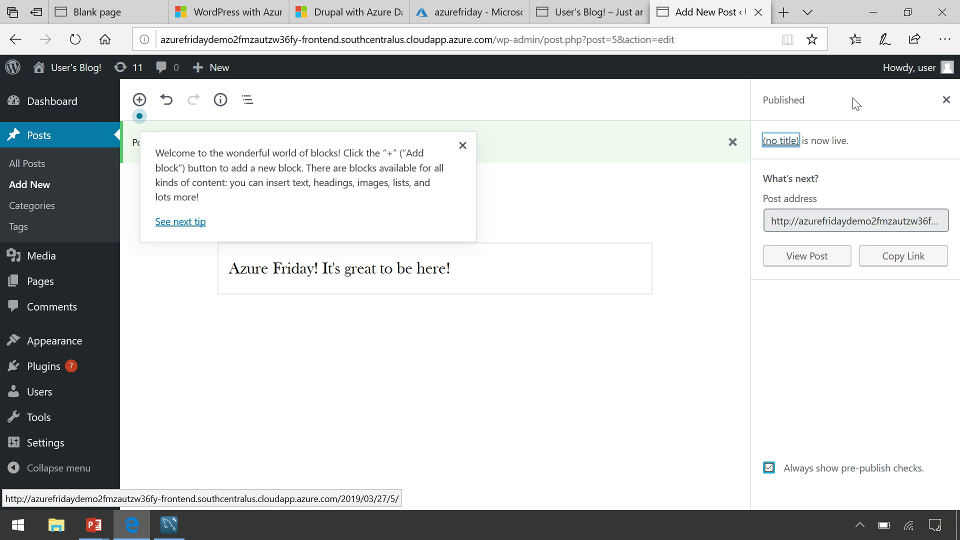
mouse_move(806, 263)
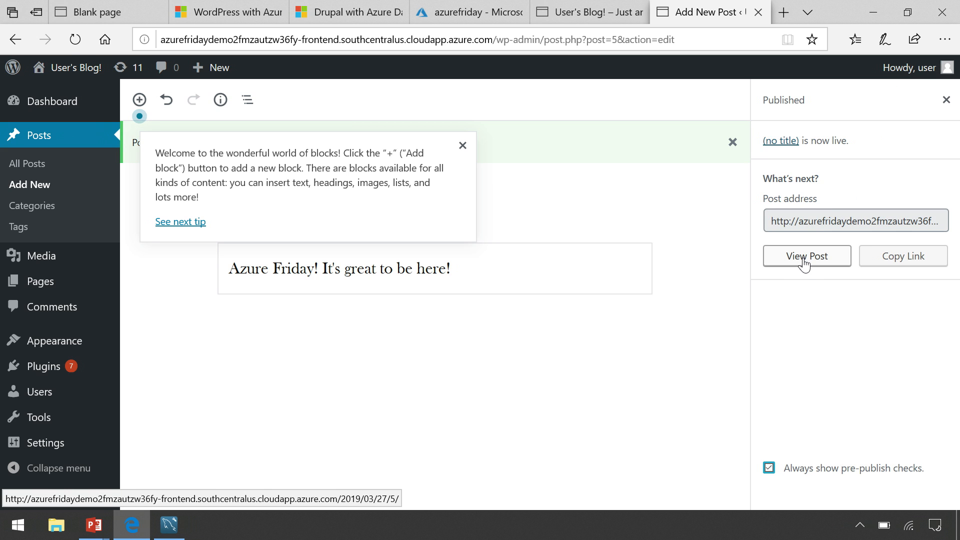
- Open the published Azure Friday post via View Post on the live site
click(805, 257)
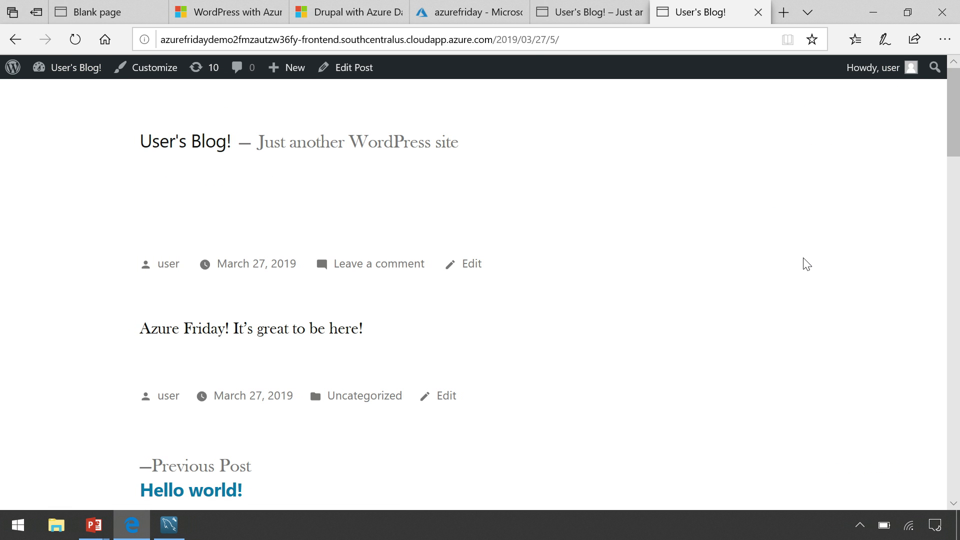
mouse_move(400, 329)
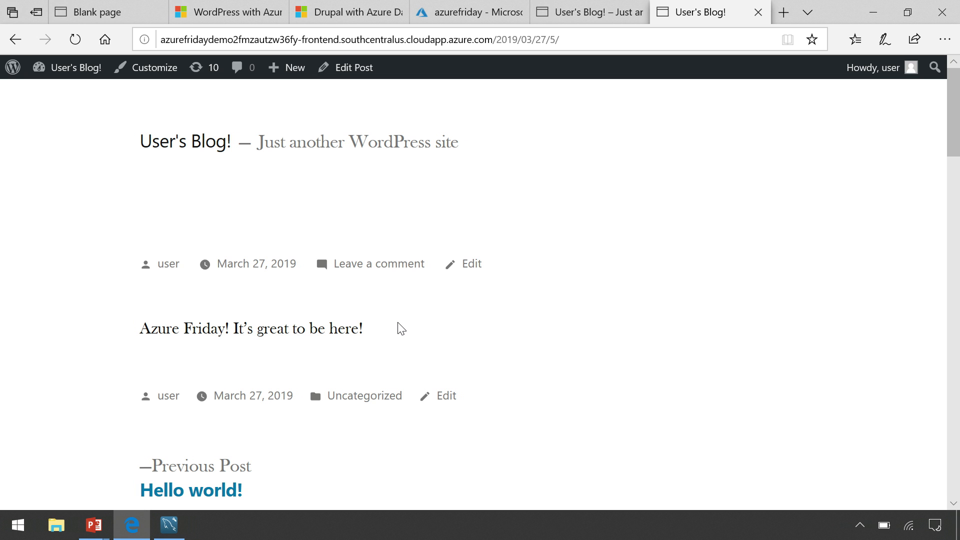
click(169, 524)
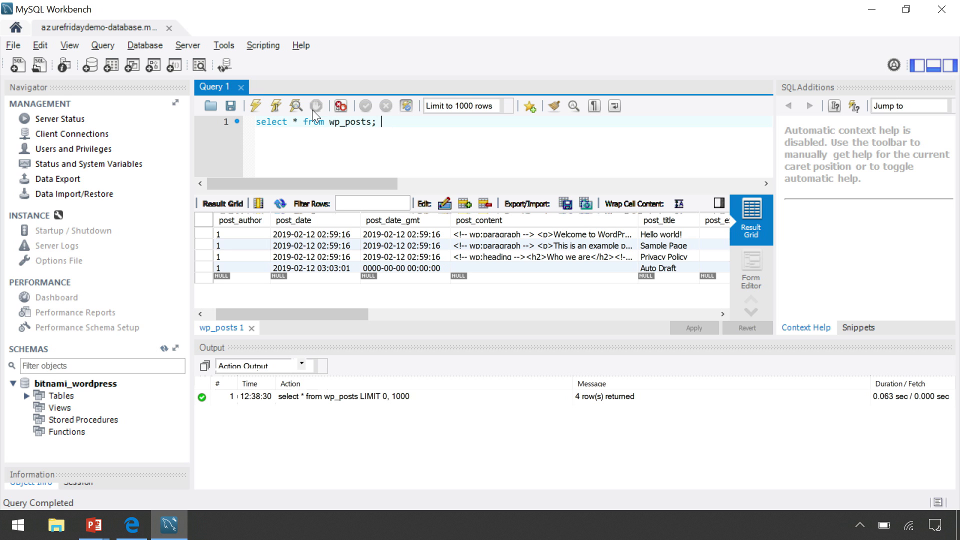
mouse_move(489, 264)
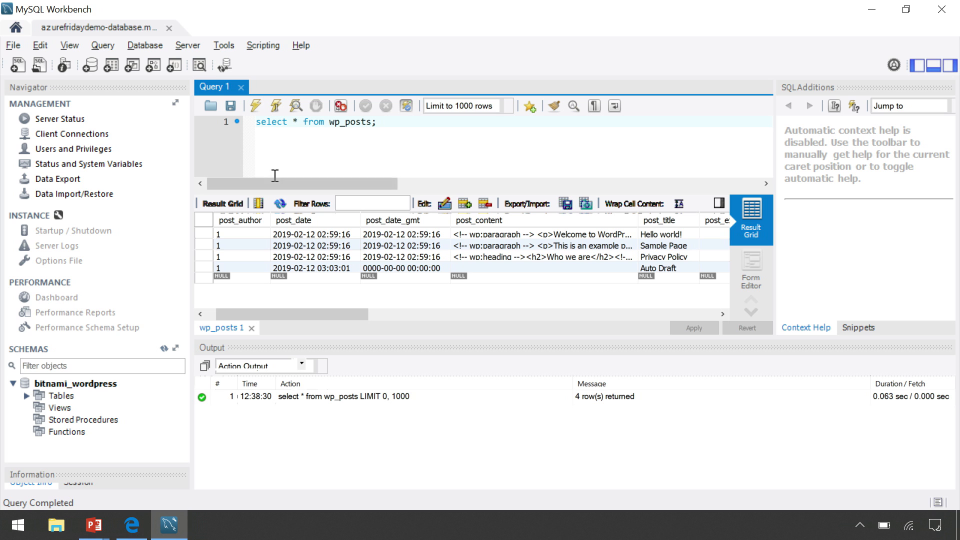
- Re-execute 'select * from wp_posts;' and inspect the result grid for the new post
click(255, 106)
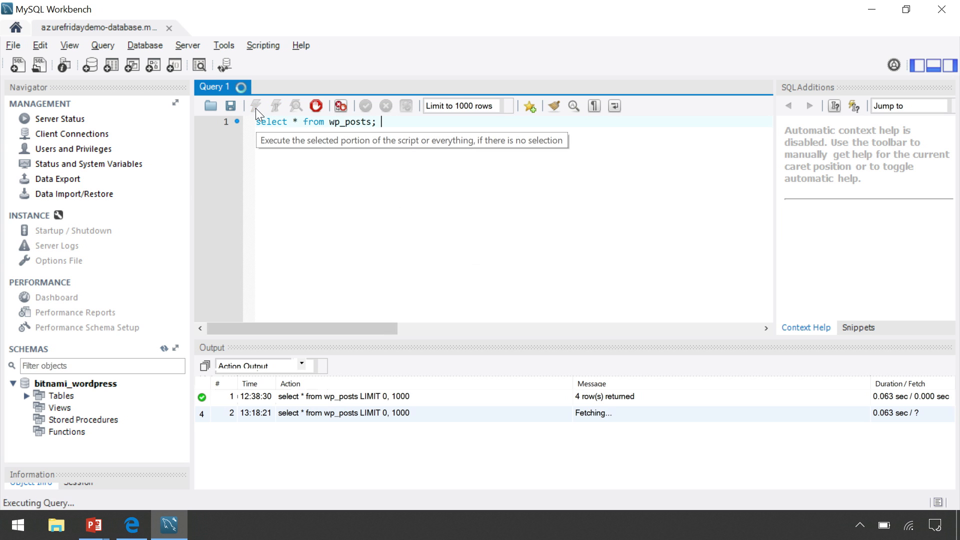
click(255, 106)
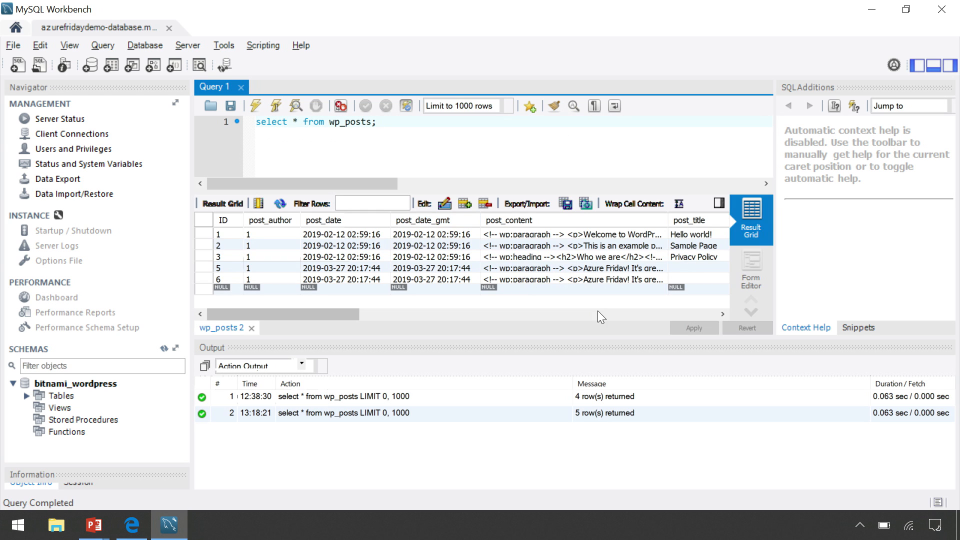
mouse_move(592, 290)
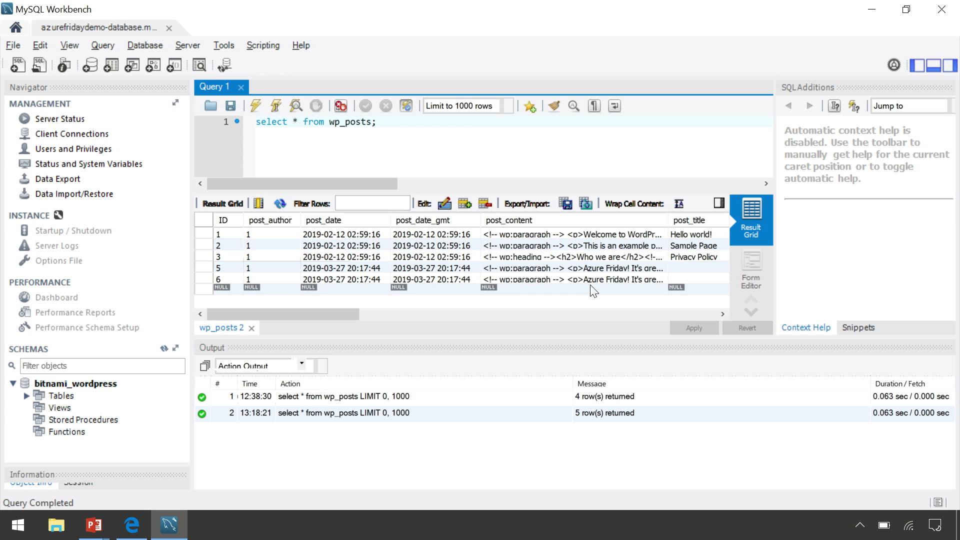
click(379, 122)
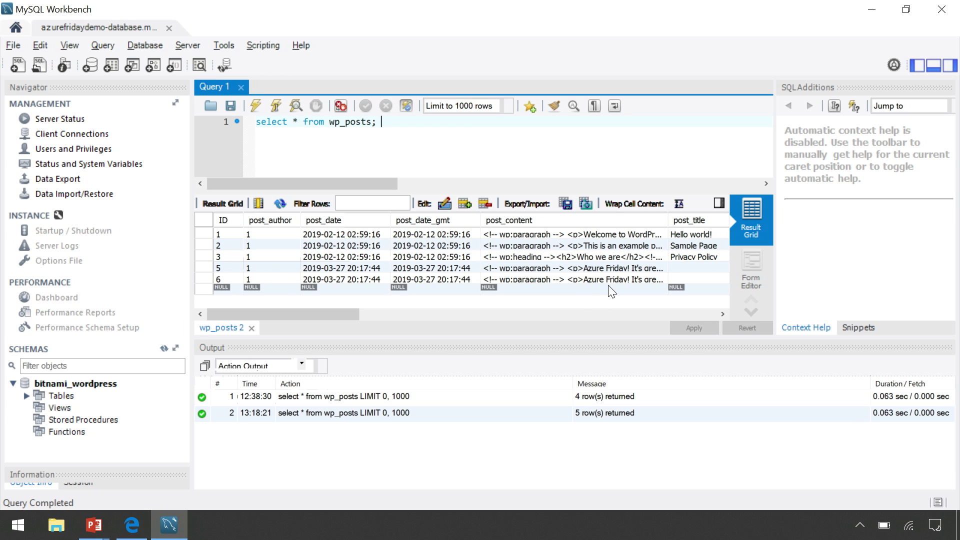